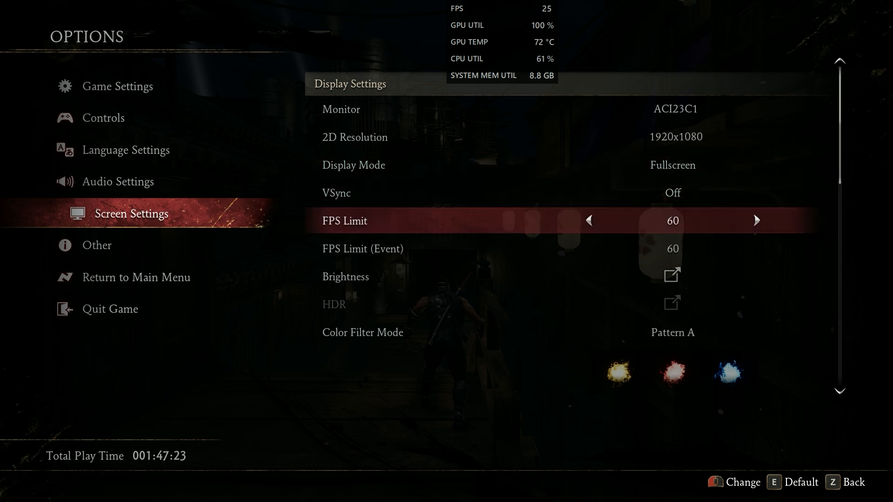
- Scroll through the remaining in-game graphics settings past the FPS Limit (Event) option
{"action": "key", "text": "Down"}
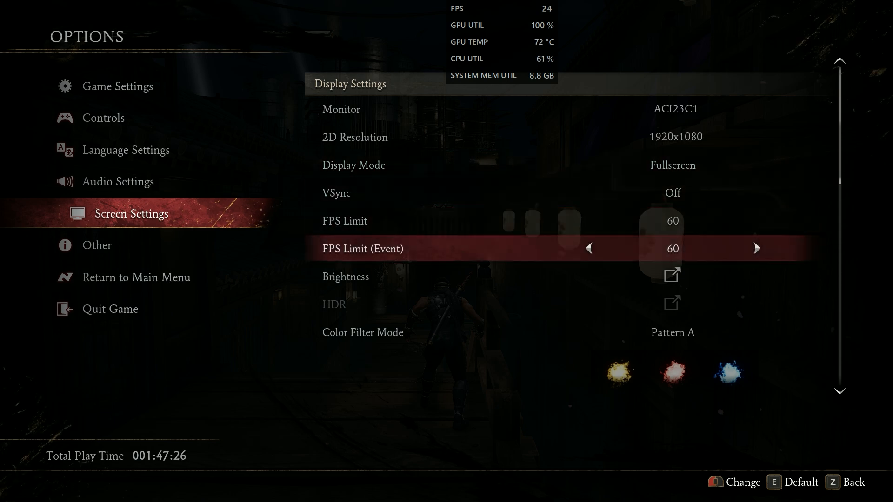
{"action": "scroll", "scroll_direction": "down", "scroll_amount": 3}
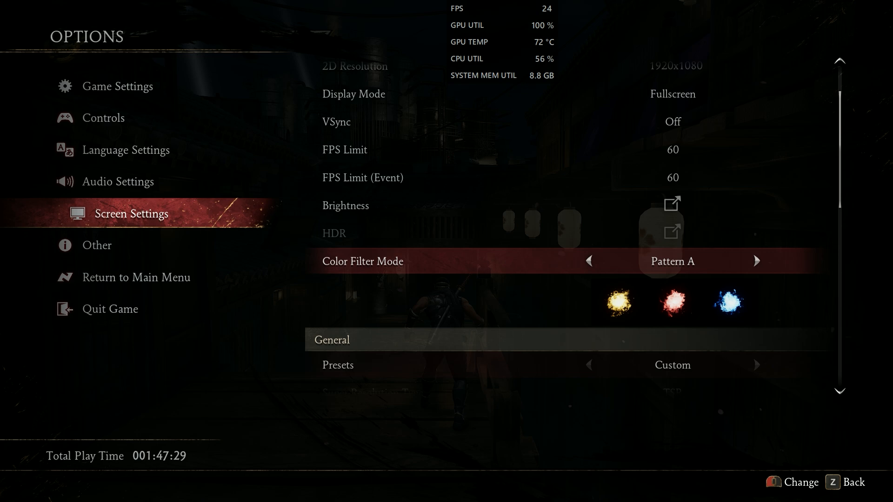
{"action": "scroll", "scroll_direction": "down", "scroll_amount": 3}
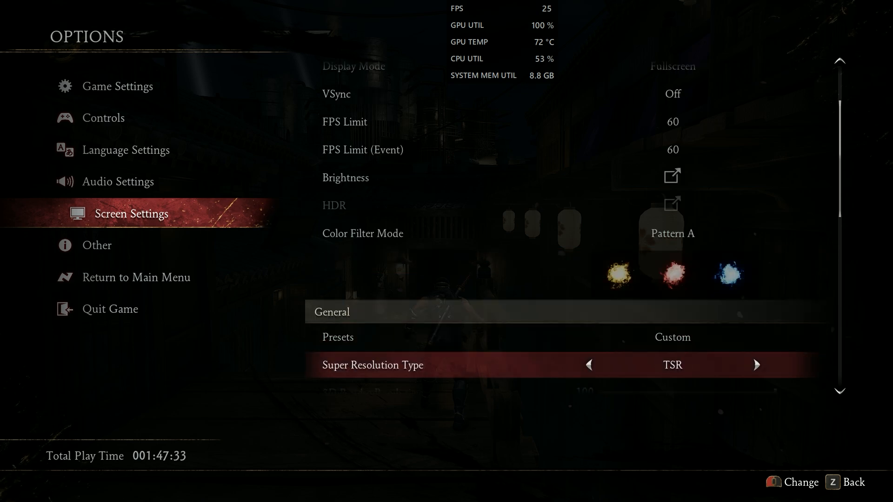
{"action": "scroll", "scroll_direction": "down", "scroll_amount": 3}
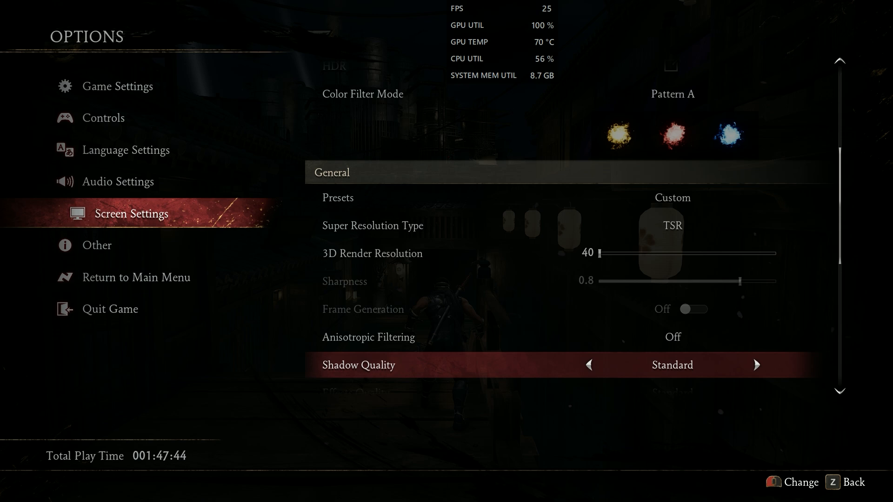
{"action": "scroll", "scroll_direction": "down", "scroll_amount": 3}
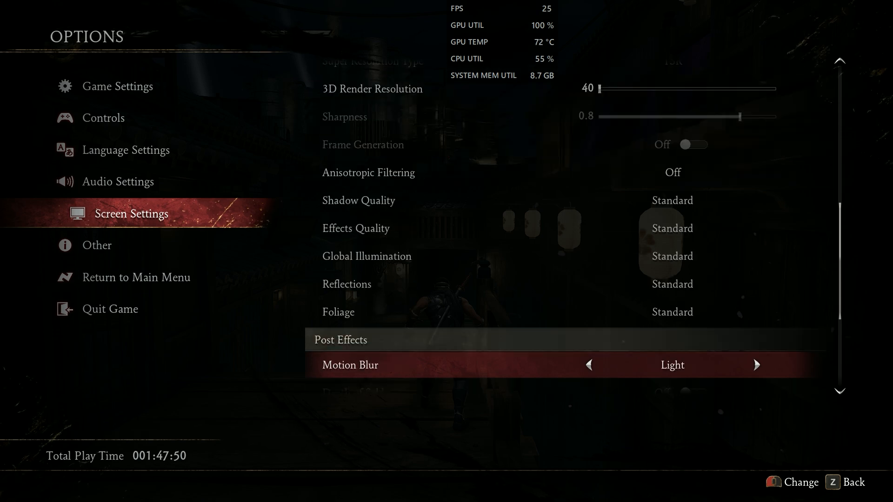
{"action": "scroll", "scroll_direction": "down", "scroll_amount": 3}
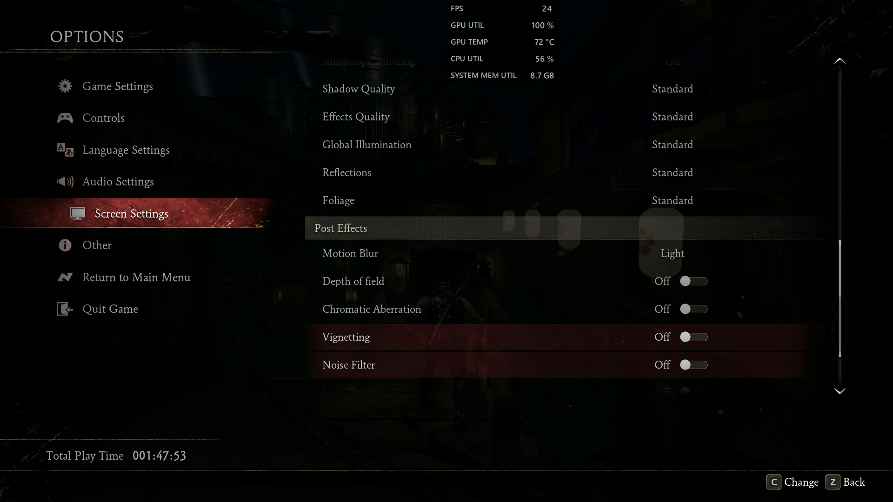
{"action": "scroll", "scroll_direction": "down", "scroll_amount": 3}
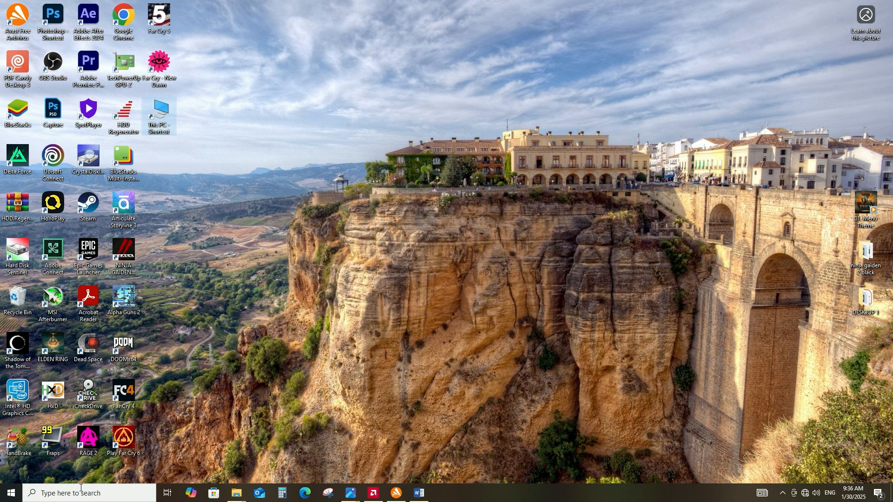
- Go to %localappdata% and enter the NINJAGAIDEN2BLACK Saved\Config\Windows folder
{"action": "type", "text": "%loca"}
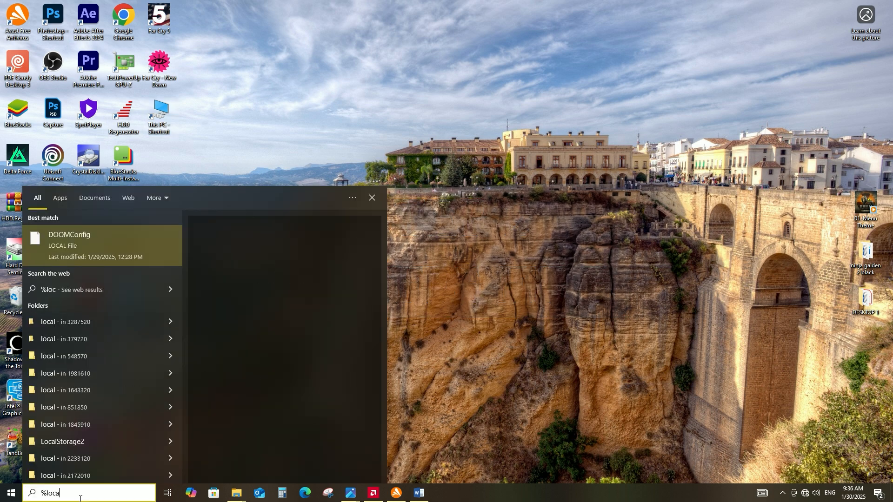
{"action": "type", "text": "ppdata%"}
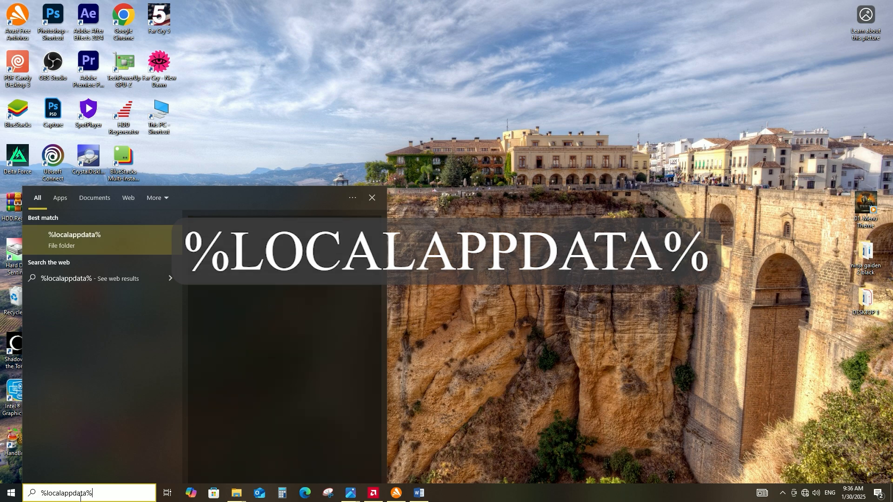
{"action": "left_click", "coordinate": [371, 198]}
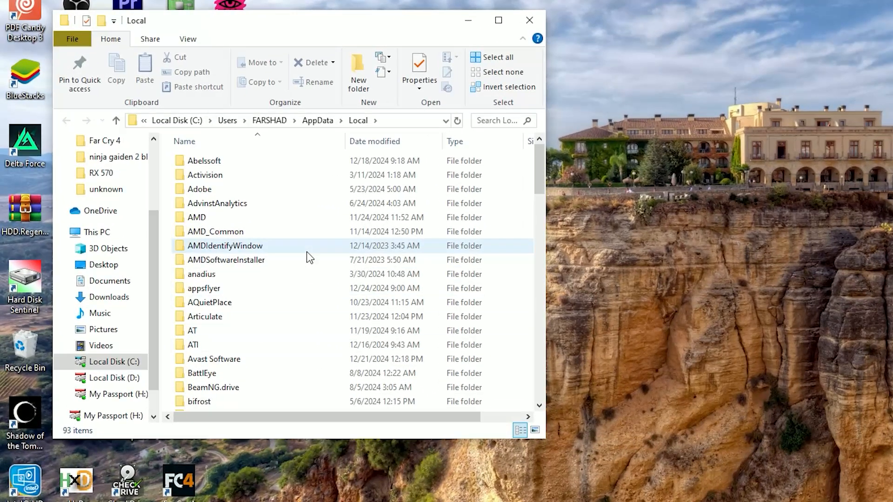
{"action": "scroll", "scroll_direction": "down", "scroll_amount": 3}
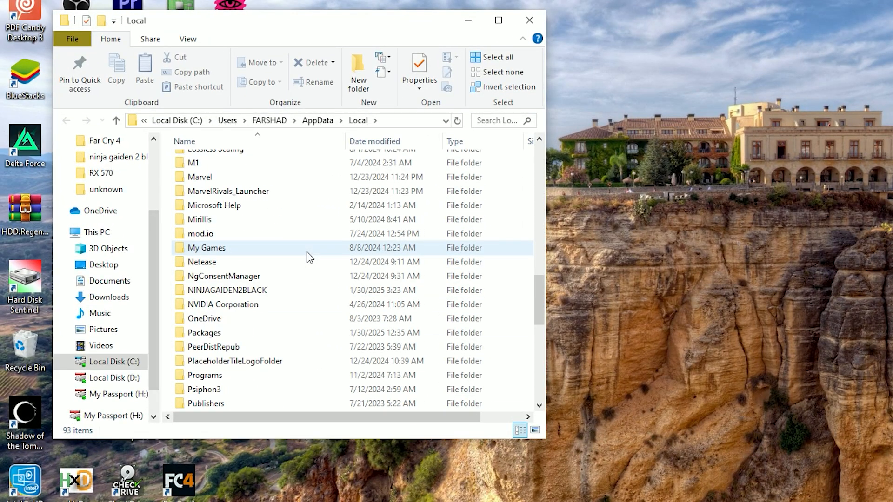
{"action": "mouse_move", "coordinate": [227, 290]}
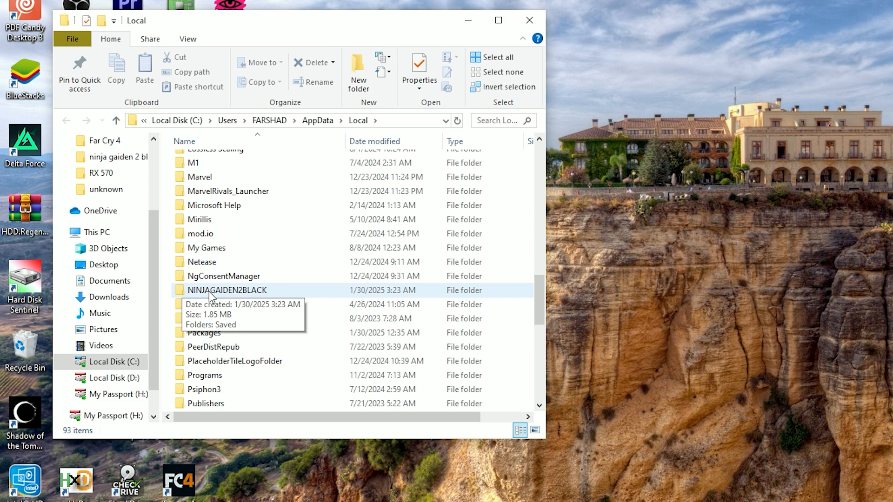
{"action": "double_click", "coordinate": [227, 290]}
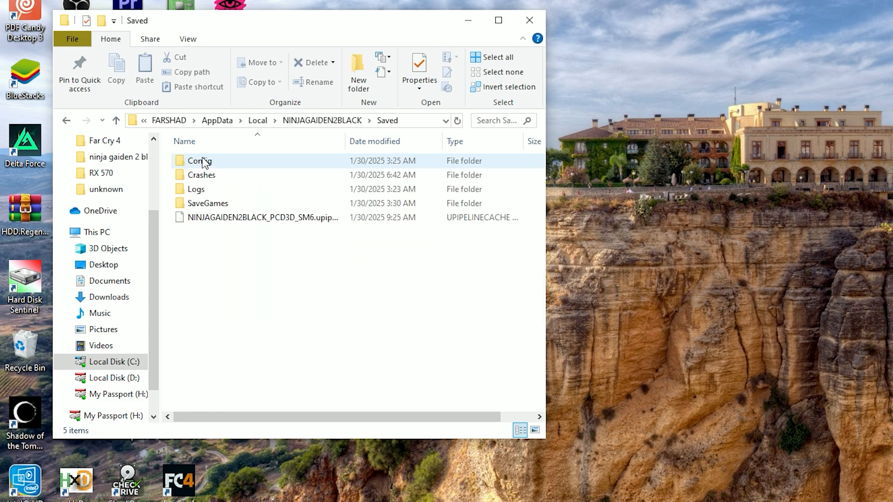
{"action": "double_click", "coordinate": [199, 161]}
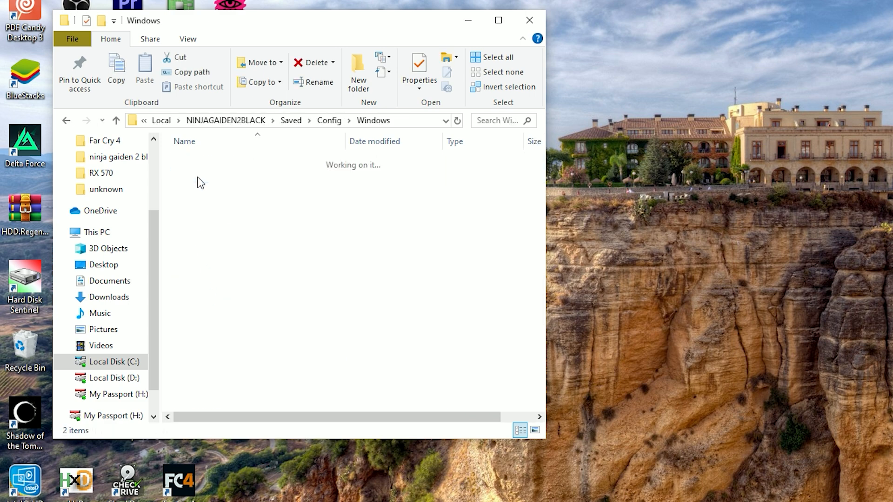
- Duplicate GameUserSettings in the config folder and rename the copy to Engine
{"action": "right_click", "coordinate": [199, 161]}
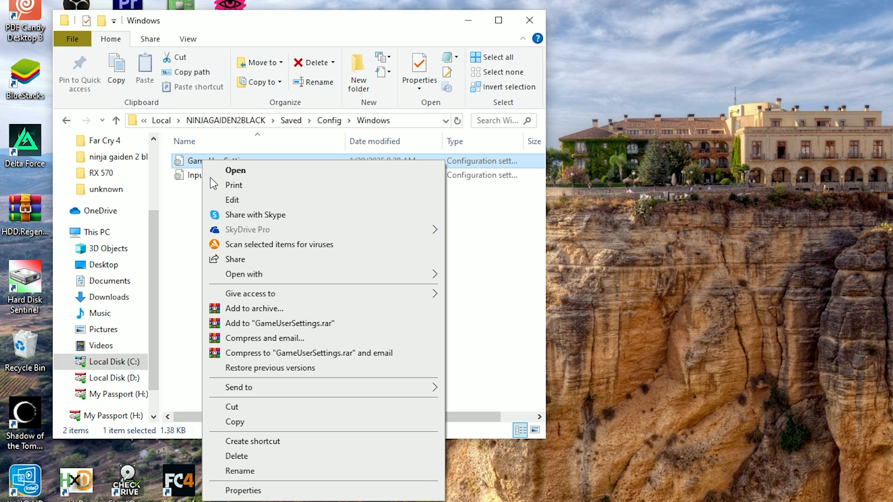
{"action": "left_click", "coordinate": [234, 422]}
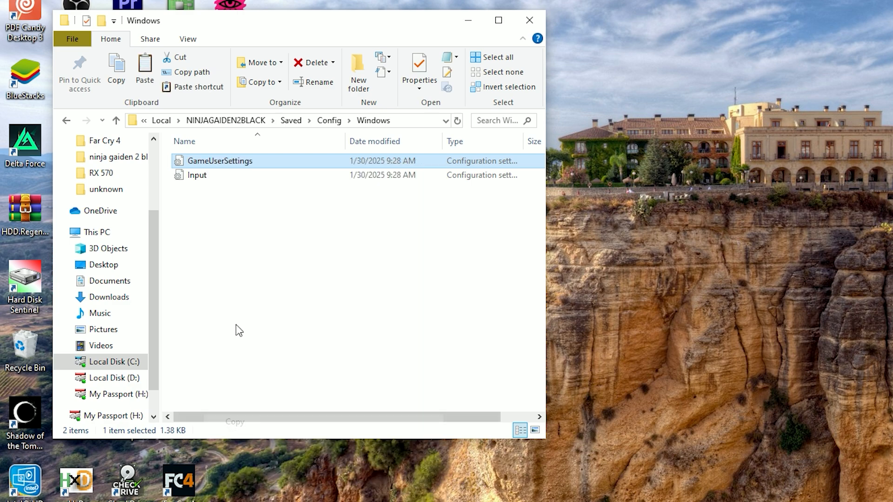
{"action": "right_click", "coordinate": [239, 330]}
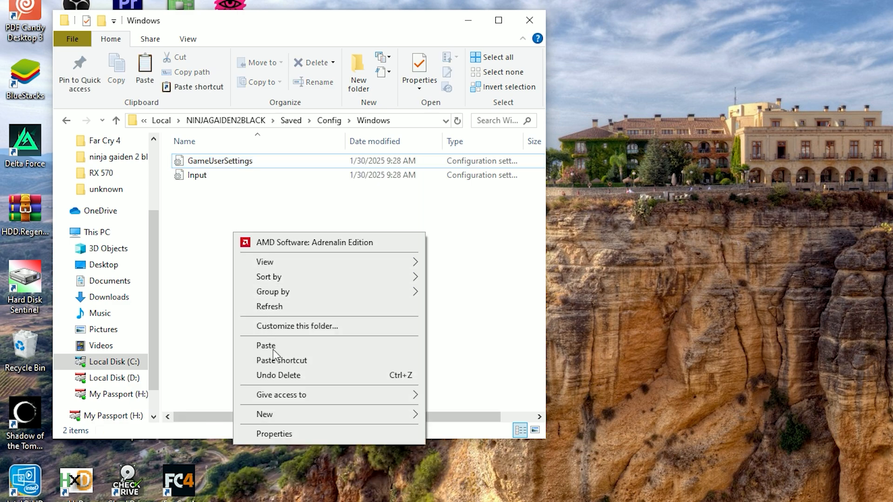
{"action": "left_click", "coordinate": [265, 345]}
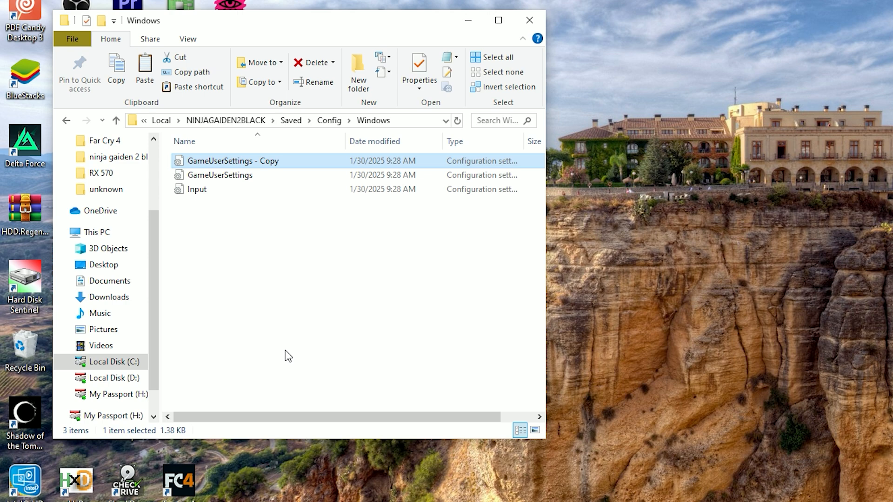
{"action": "right_click", "coordinate": [232, 161]}
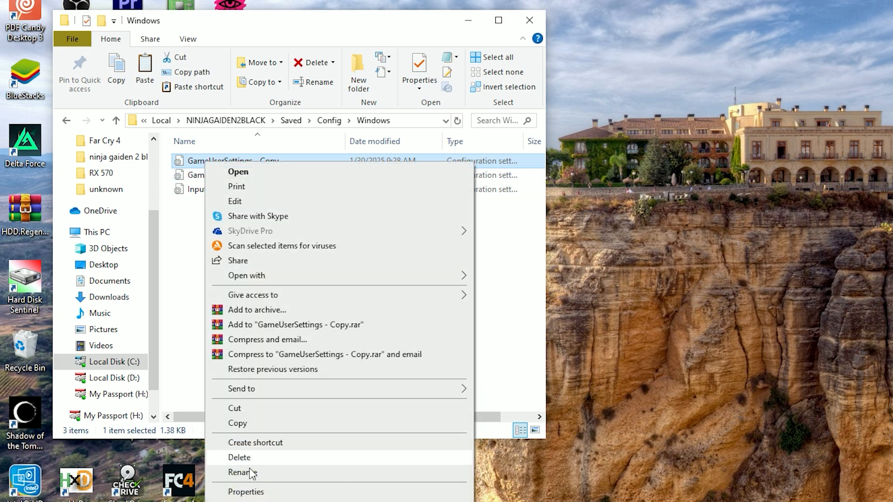
{"action": "left_click", "coordinate": [242, 473]}
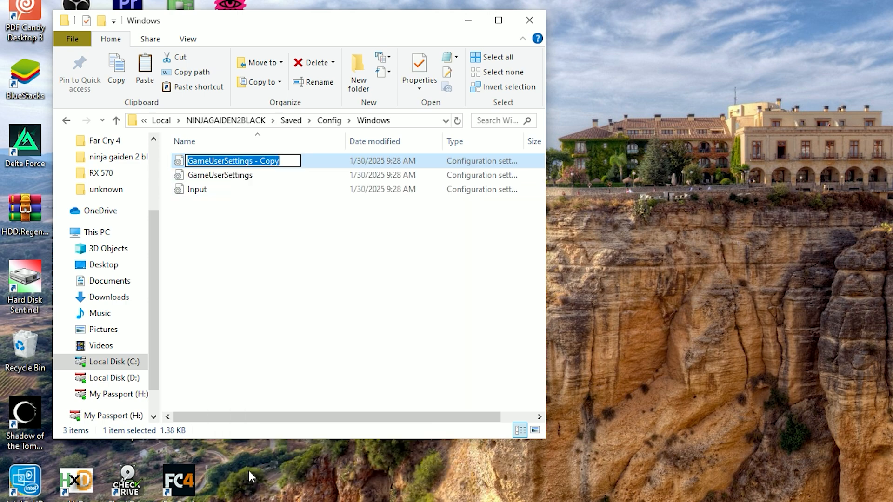
{"action": "type", "text": "Engine"}
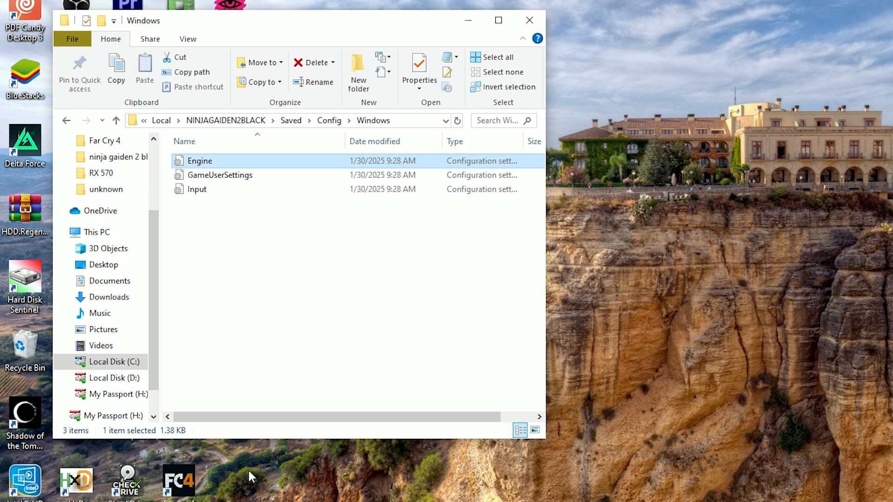
- Replace Engine's contents with rendering variables set to 0 (shadow, fog, foliage density), save and close it
{"action": "double_click", "coordinate": [199, 161]}
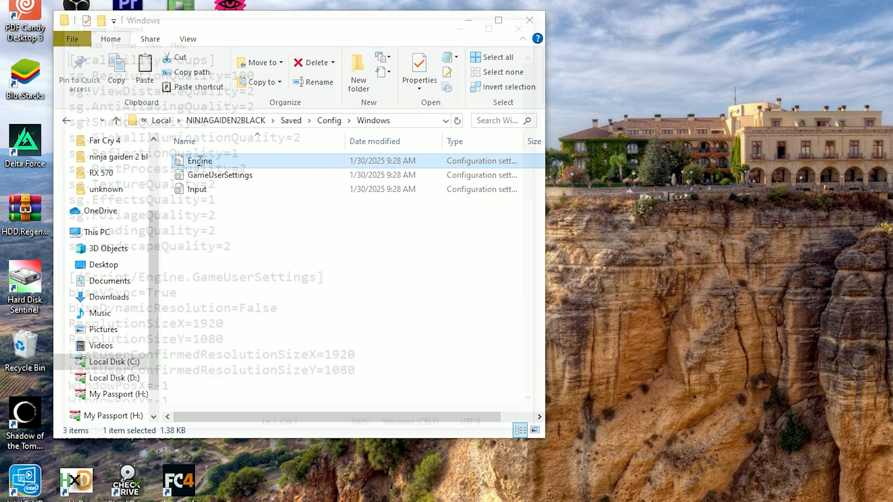
{"action": "double_click", "coordinate": [200, 161]}
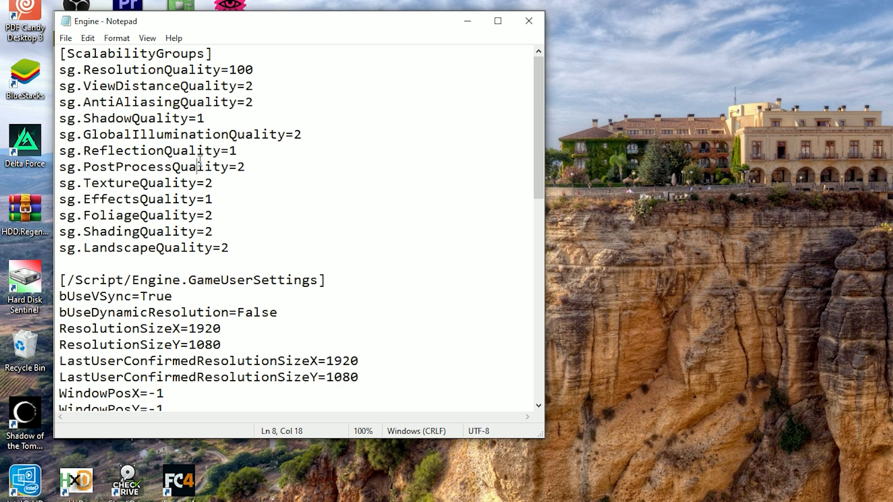
{"action": "key", "text": "ctrl+a"}
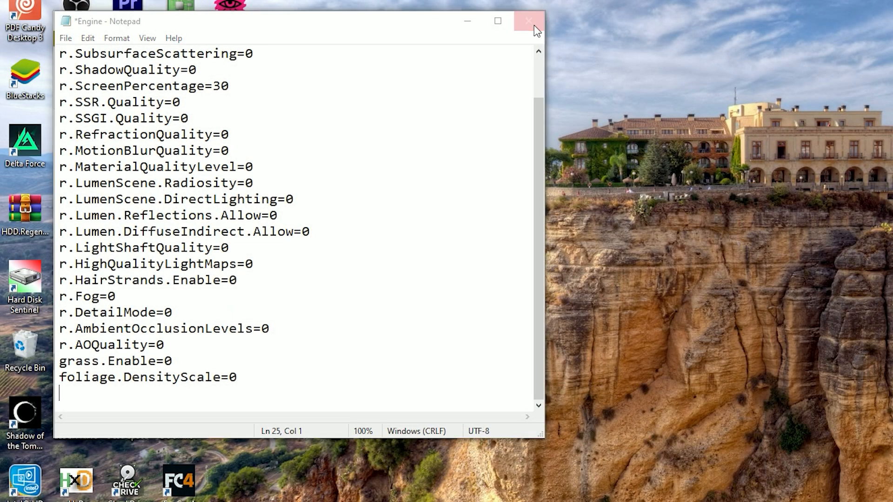
{"action": "left_click", "coordinate": [529, 21]}
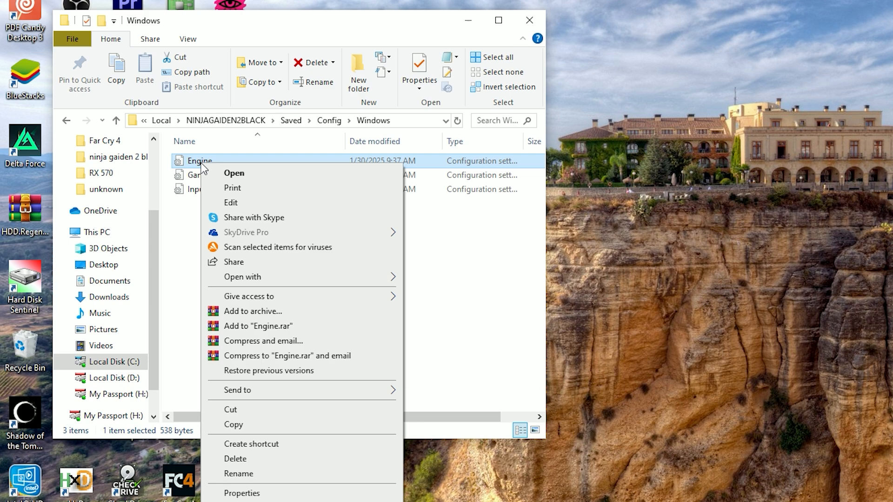
- Mark the Engine file Read-only in its Properties and confirm
{"action": "left_click", "coordinate": [242, 493]}
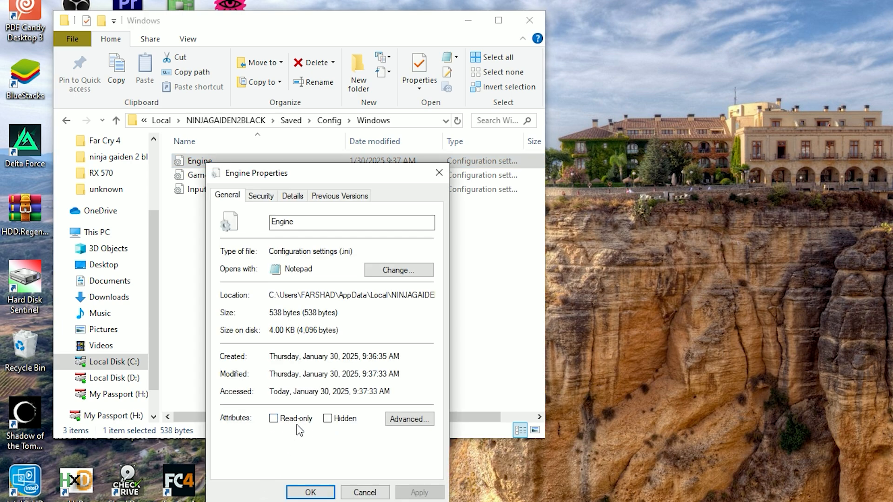
{"action": "left_click", "coordinate": [274, 418]}
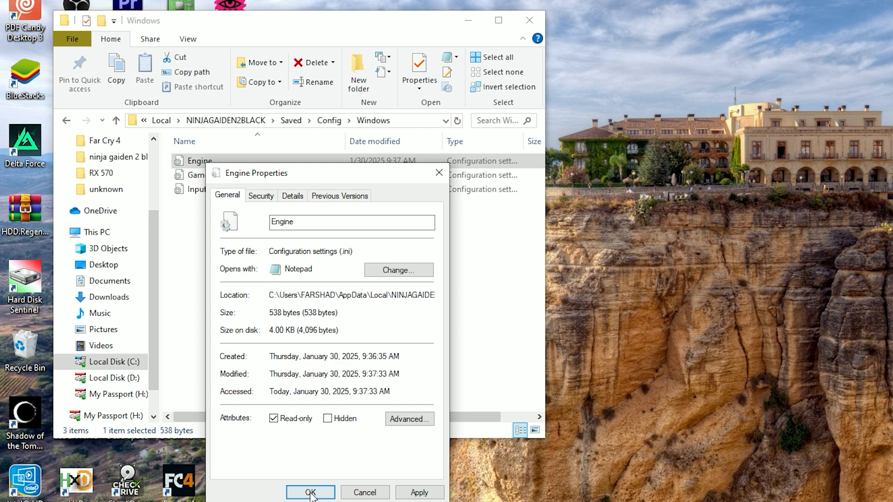
{"action": "left_click", "coordinate": [311, 492]}
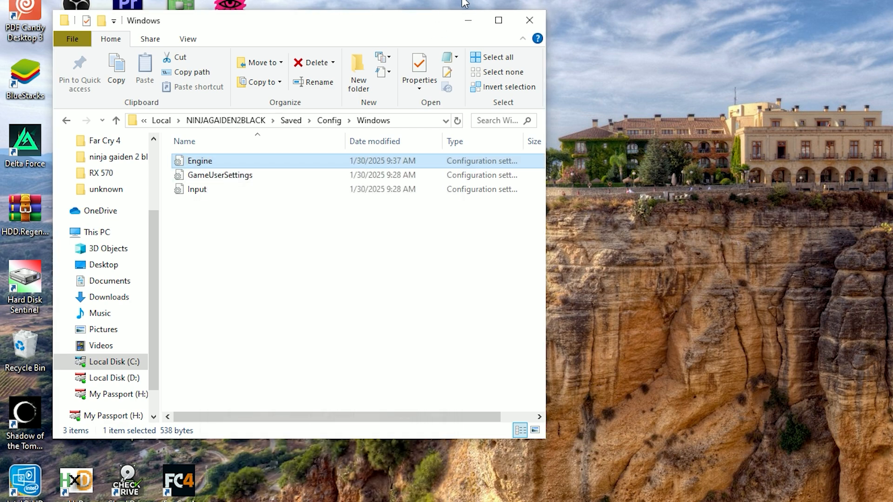